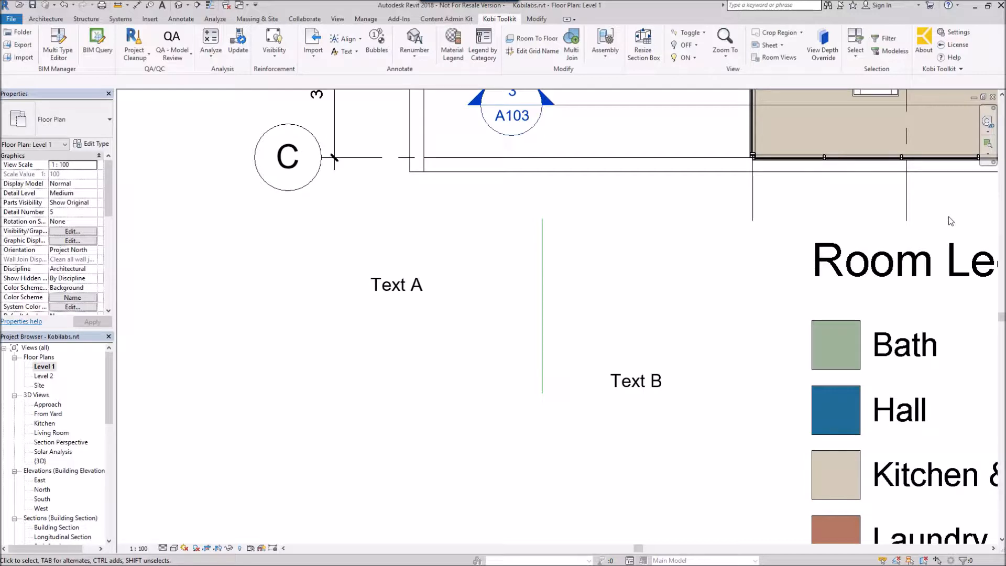
pyautogui.moveTo(588, 212)
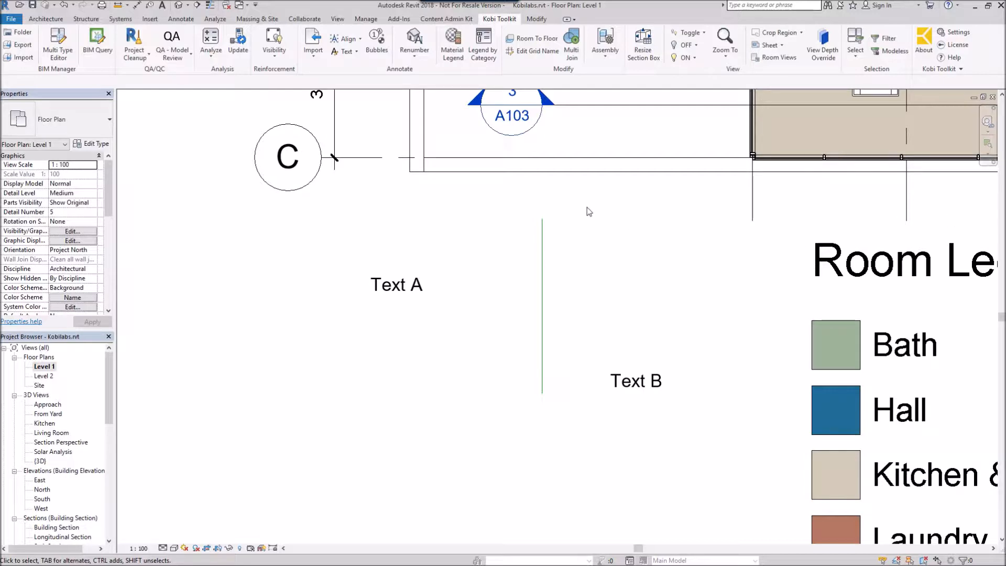
# Select Text A together with the vertical line as the alignment pair
pyautogui.click(396, 284)
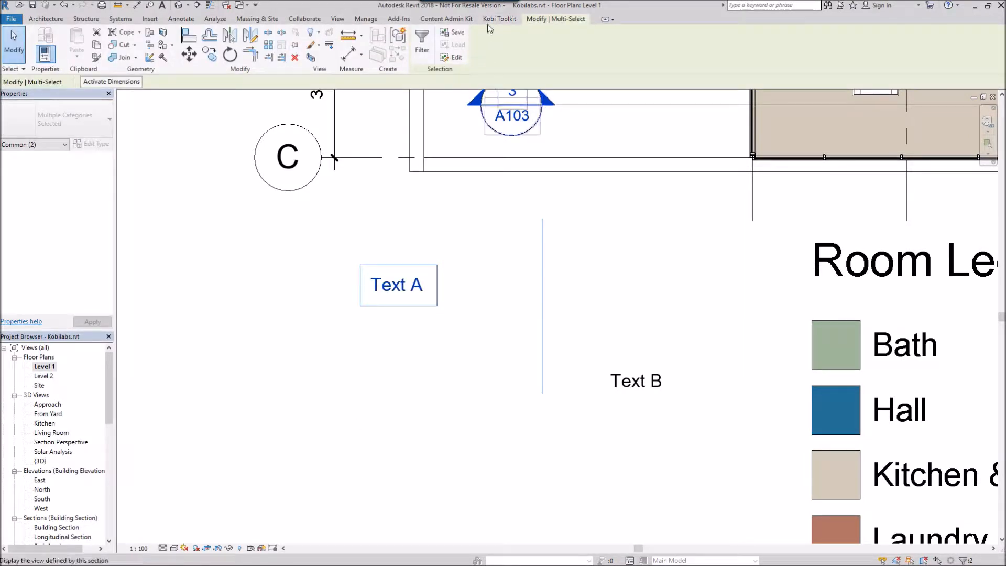
# Start Kobi Toolkit's Simple Align on the selected text and line
pyautogui.click(499, 19)
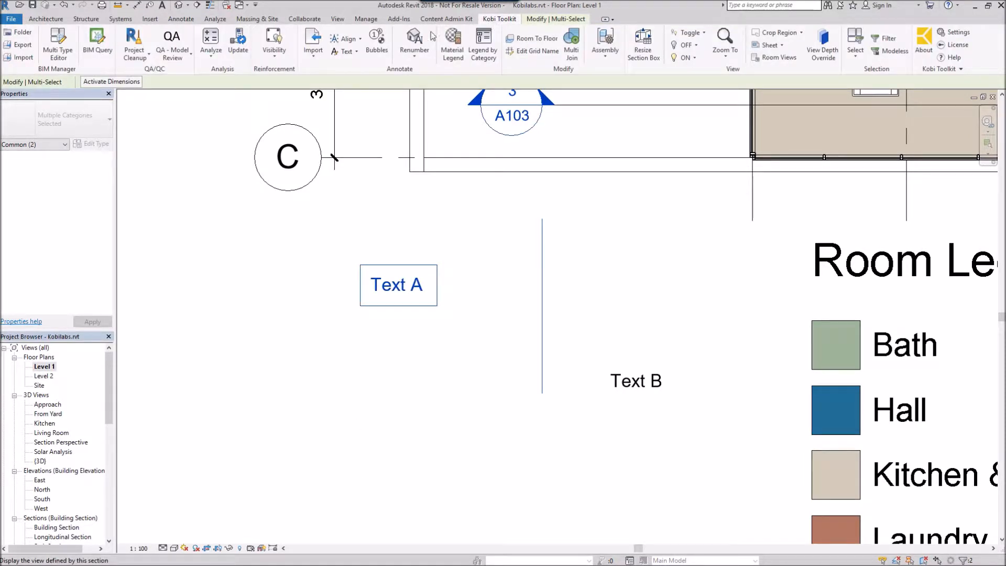
pyautogui.click(345, 38)
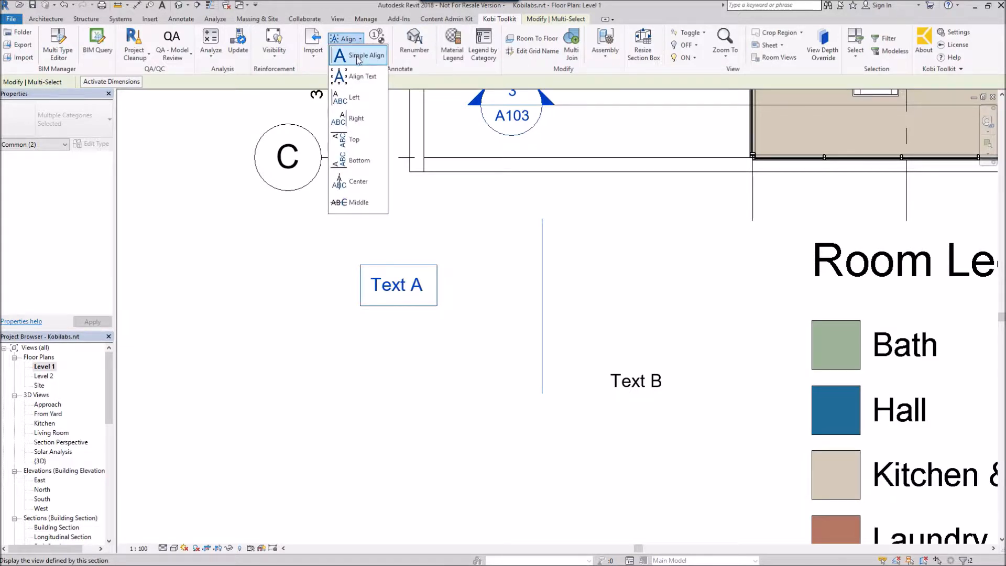
pyautogui.click(366, 56)
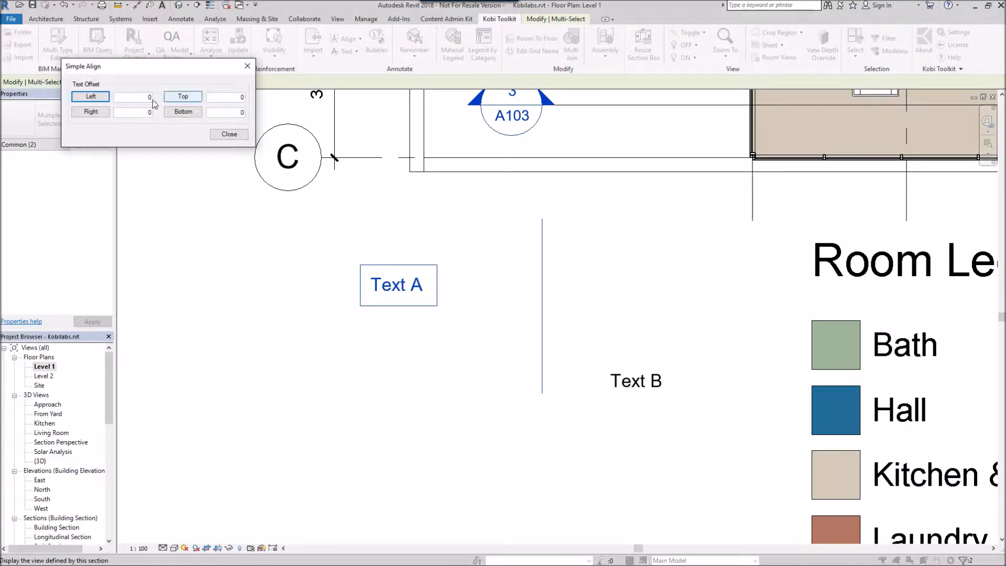
# Try the Left and Top alignment buttons to position Text A against the line
pyautogui.click(90, 96)
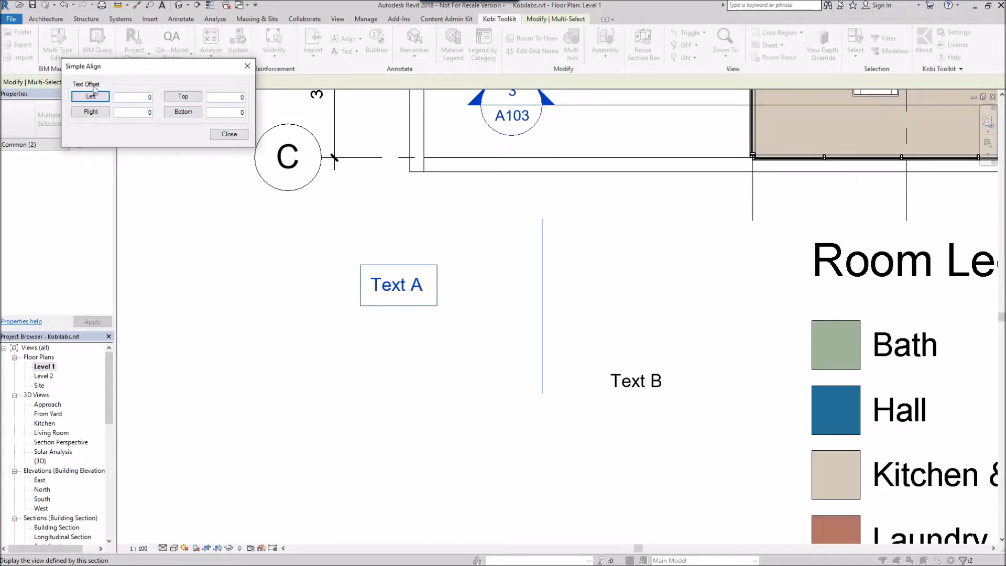
pyautogui.click(182, 96)
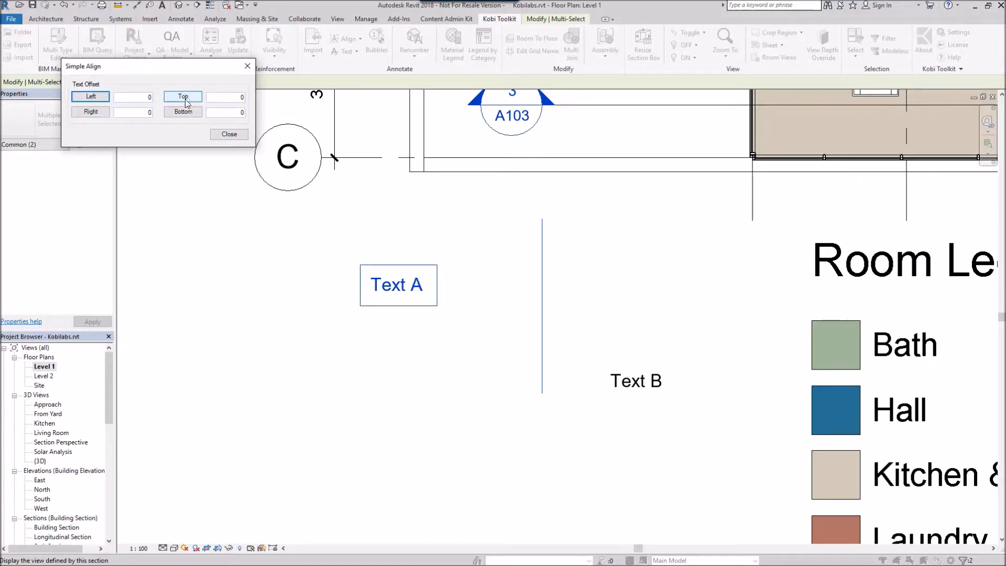
pyautogui.click(183, 112)
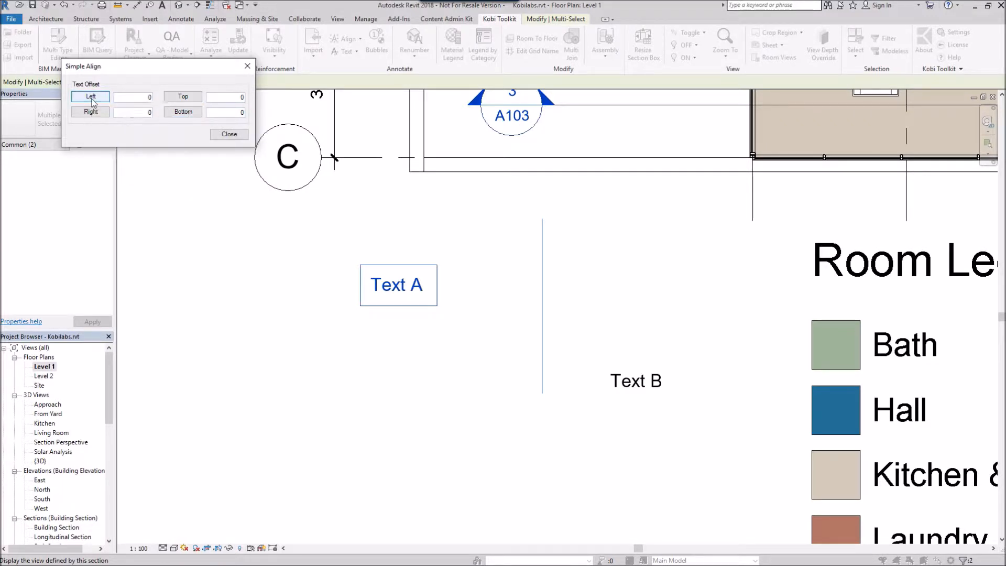
pyautogui.click(90, 97)
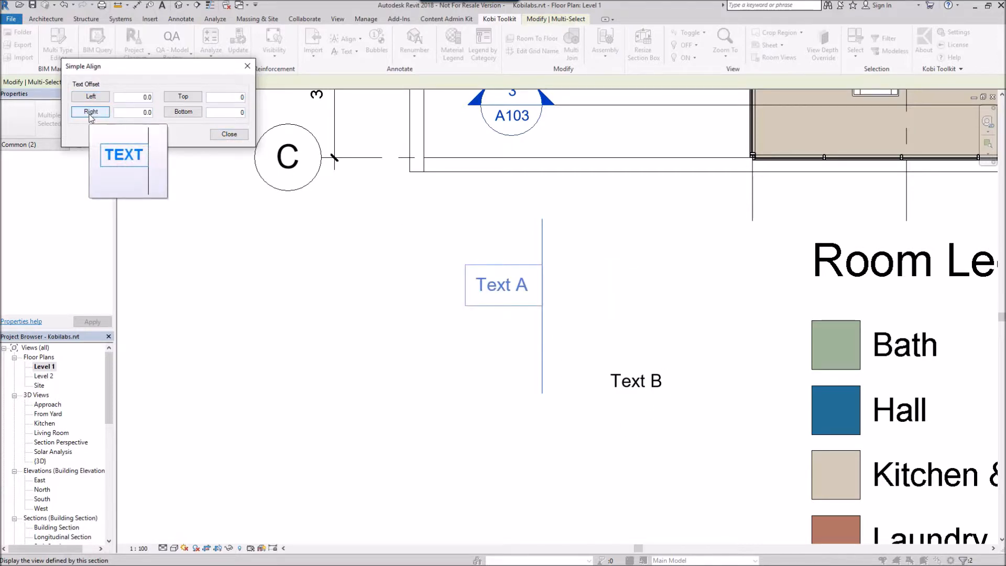
pyautogui.click(182, 97)
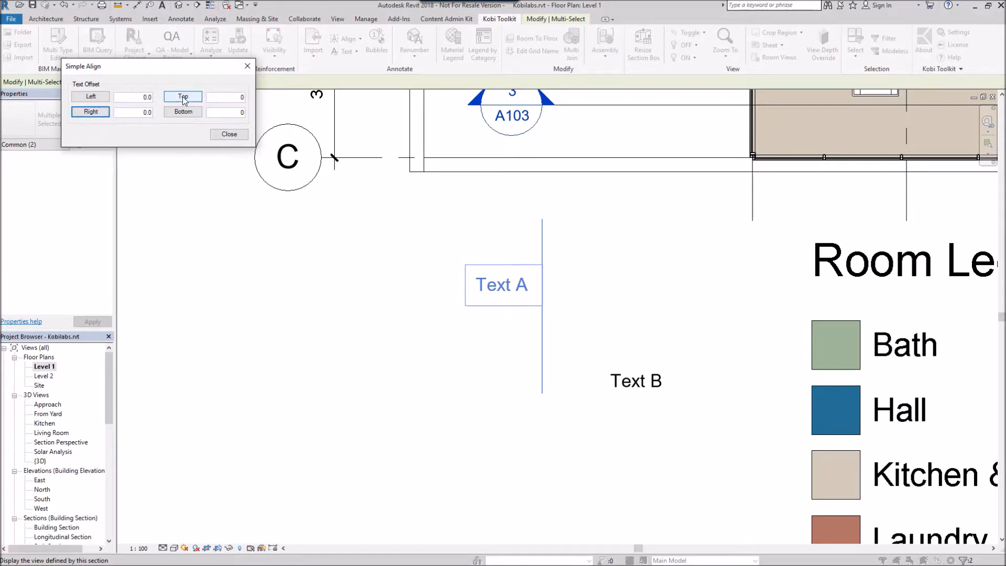
# Snap Text A to the line's top end with its left edge on the line, then close Simple Align
pyautogui.click(90, 97)
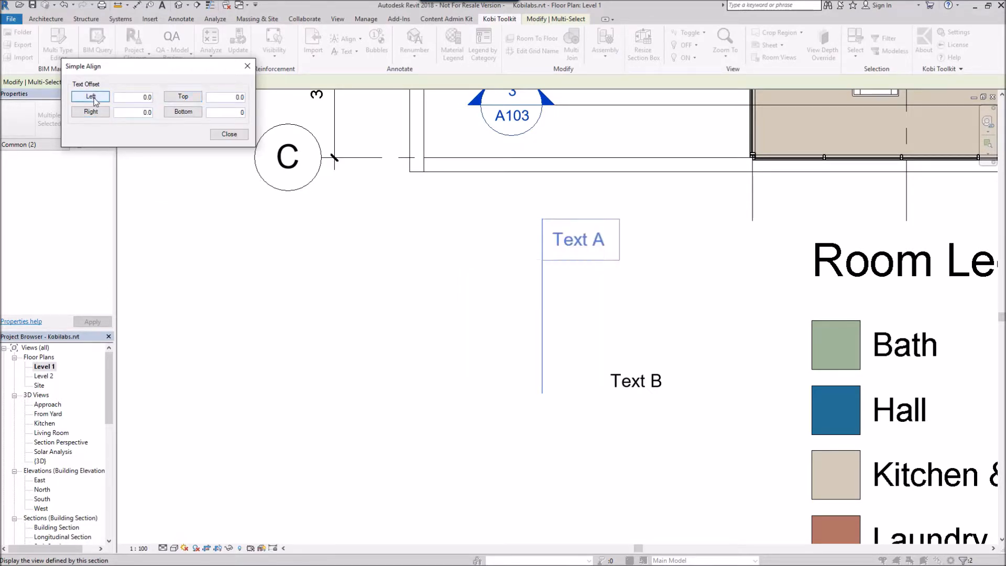
pyautogui.click(182, 112)
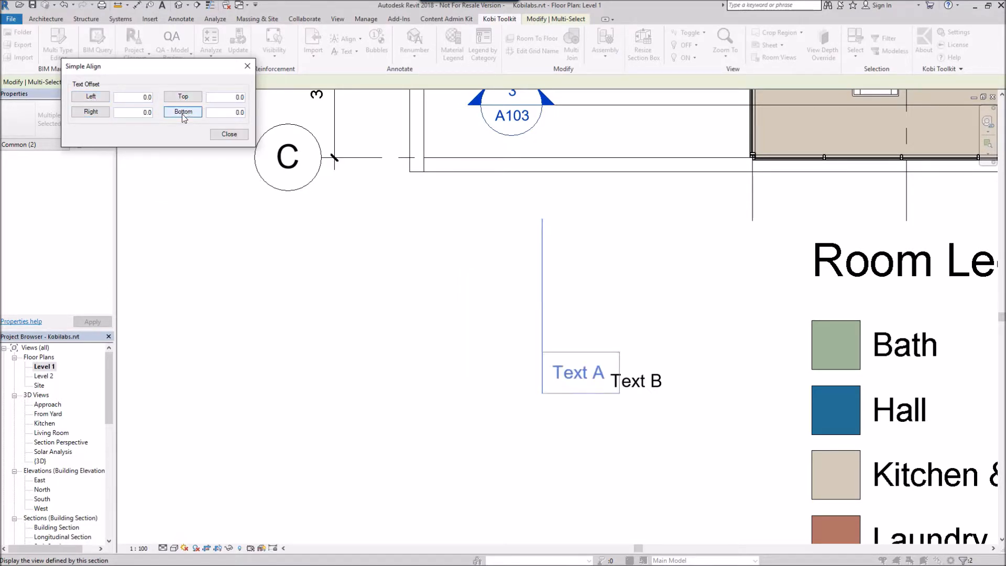
pyautogui.click(182, 96)
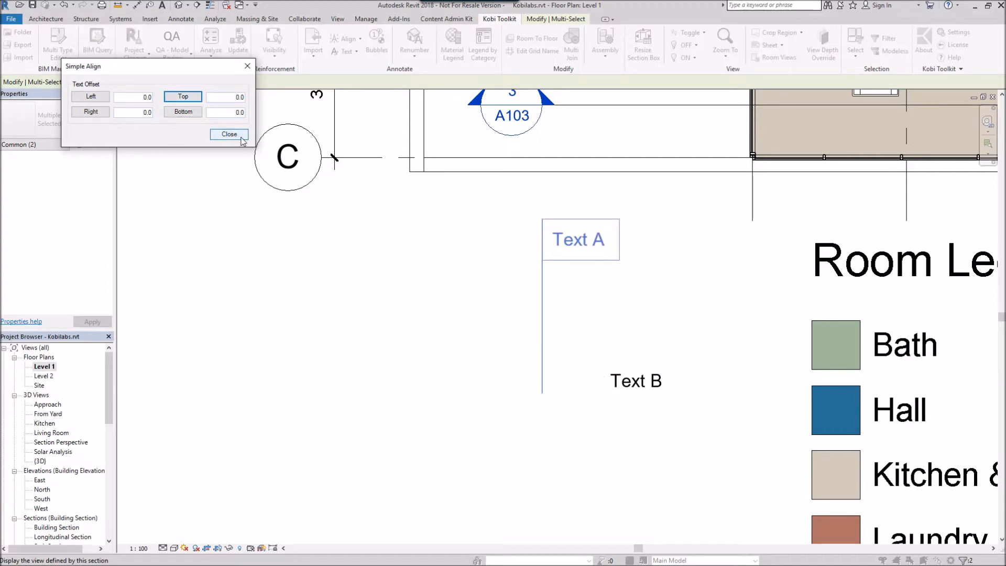
pyautogui.click(230, 134)
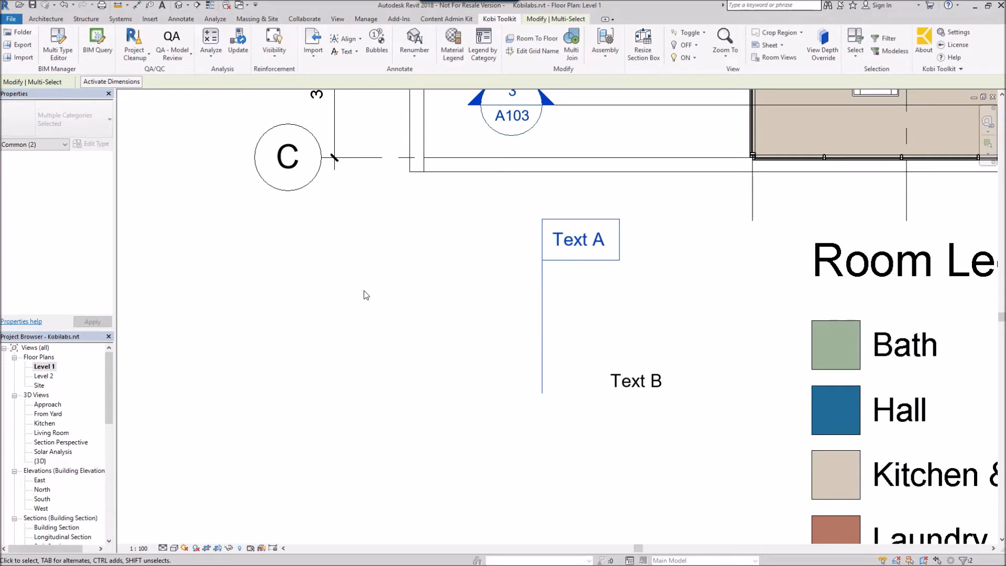